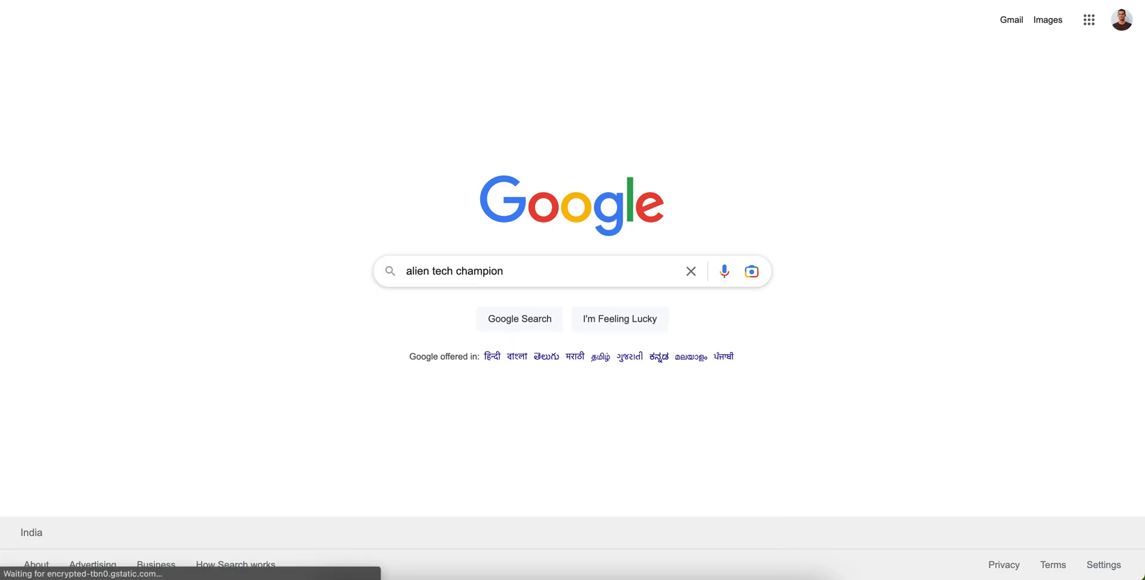
Search Google for Alien Tech Champion and open its YouTube channel's About tab
{"action": "left_click", "coordinate": [520, 319]}
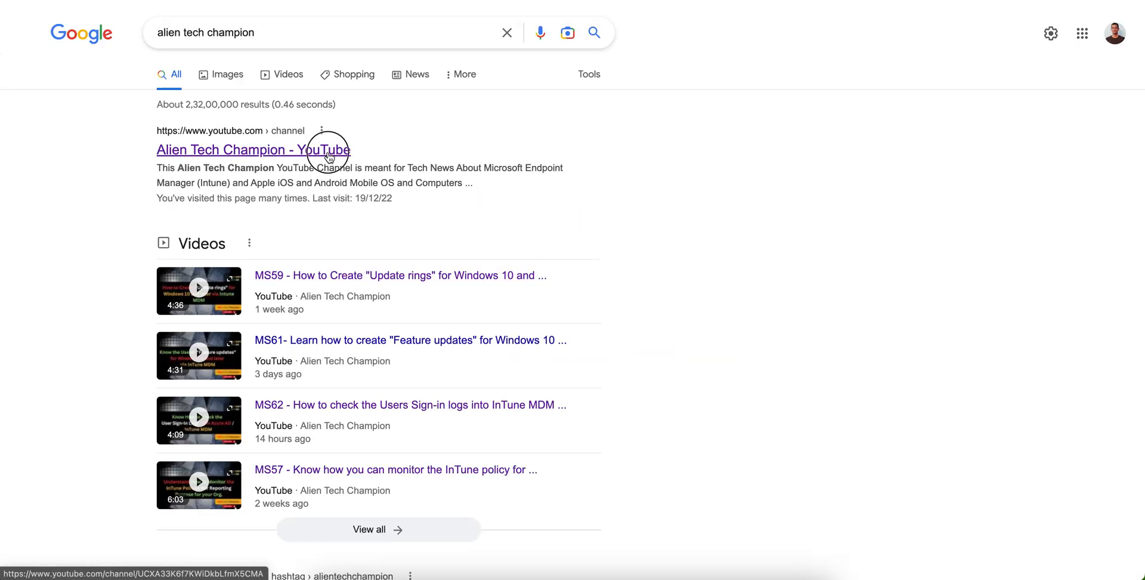
{"action": "left_click", "coordinate": [253, 150]}
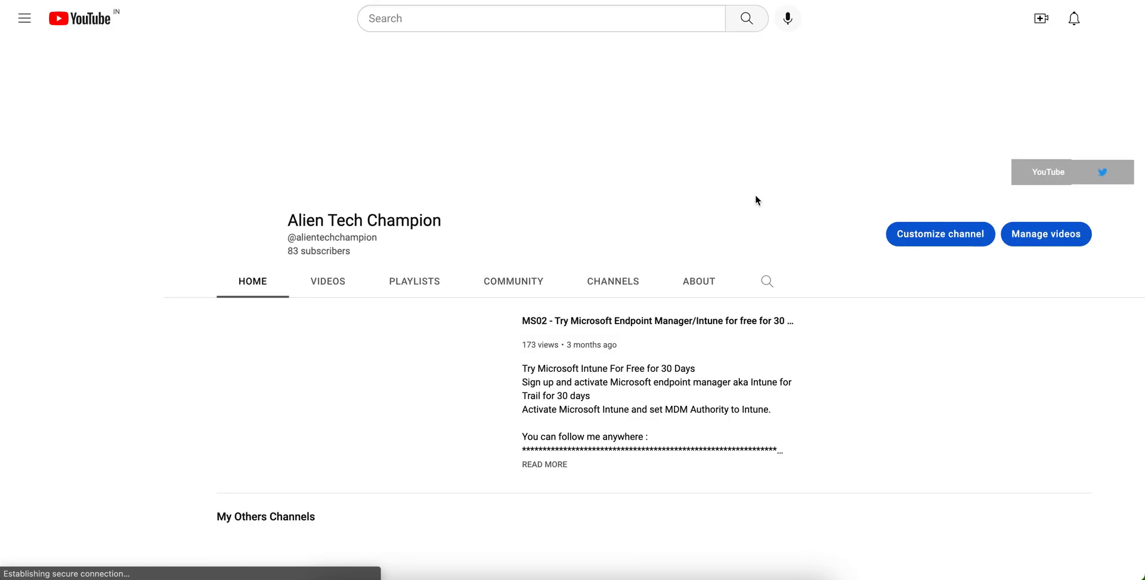
{"action": "left_click", "coordinate": [24, 19]}
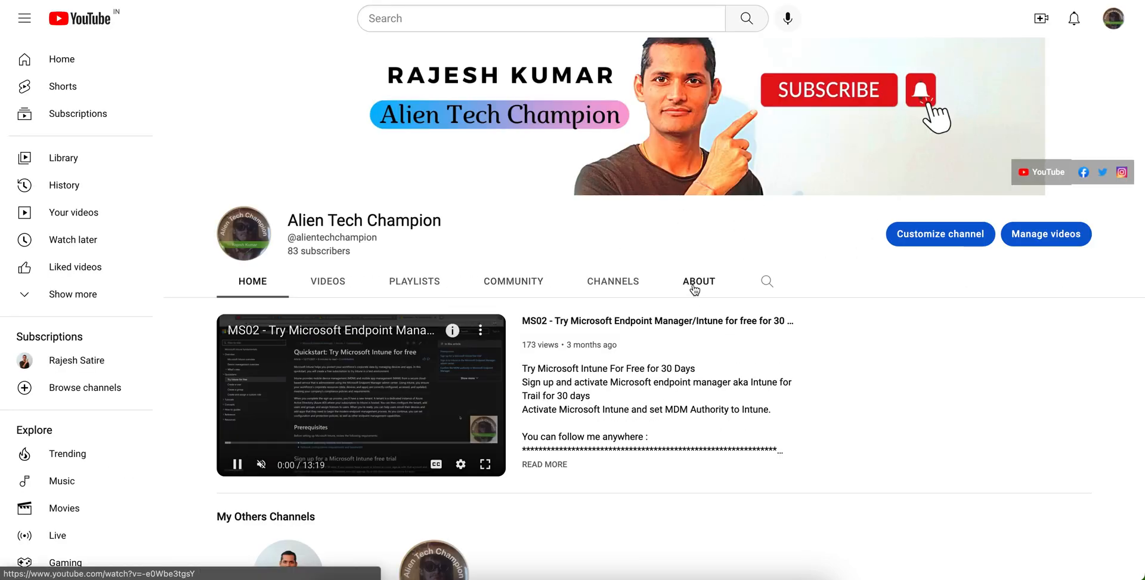
{"action": "left_click", "coordinate": [699, 281]}
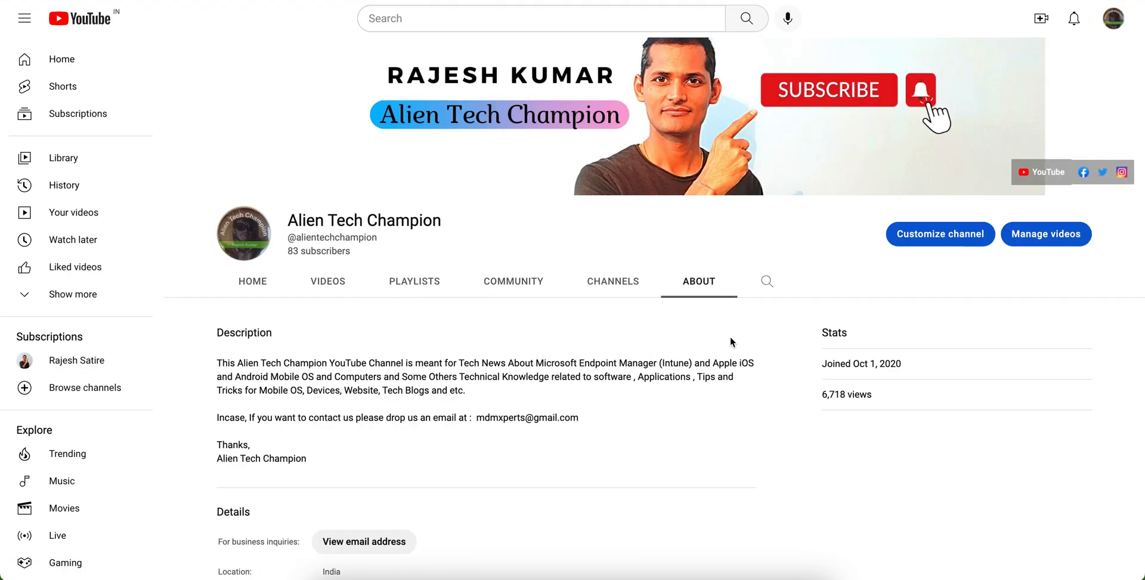
{"action": "scroll", "scroll_direction": "up", "scroll_amount": 3}
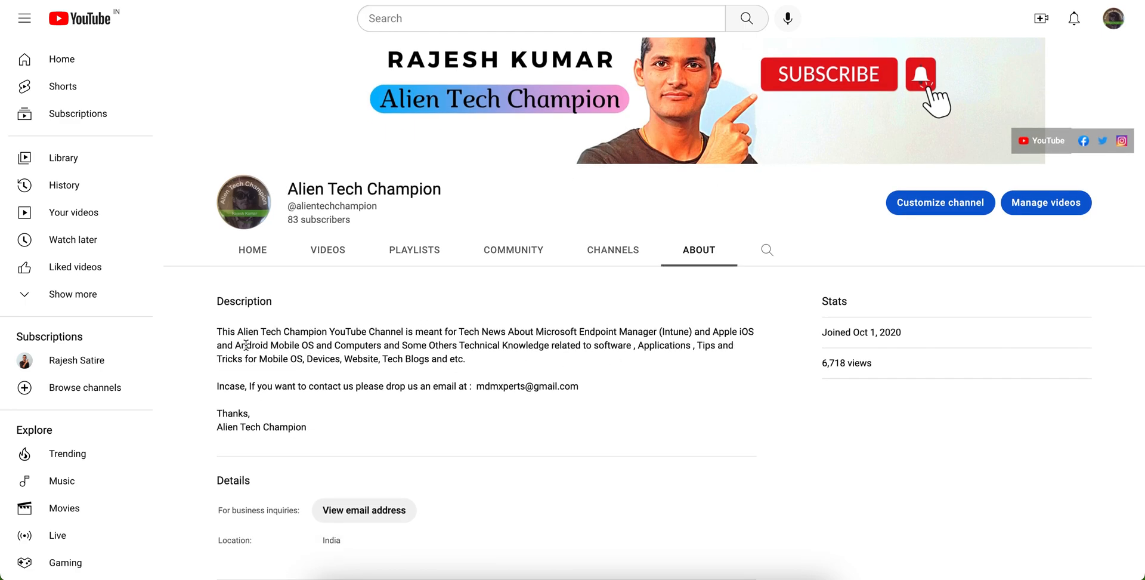
{"action": "mouse_move", "coordinate": [595, 355]}
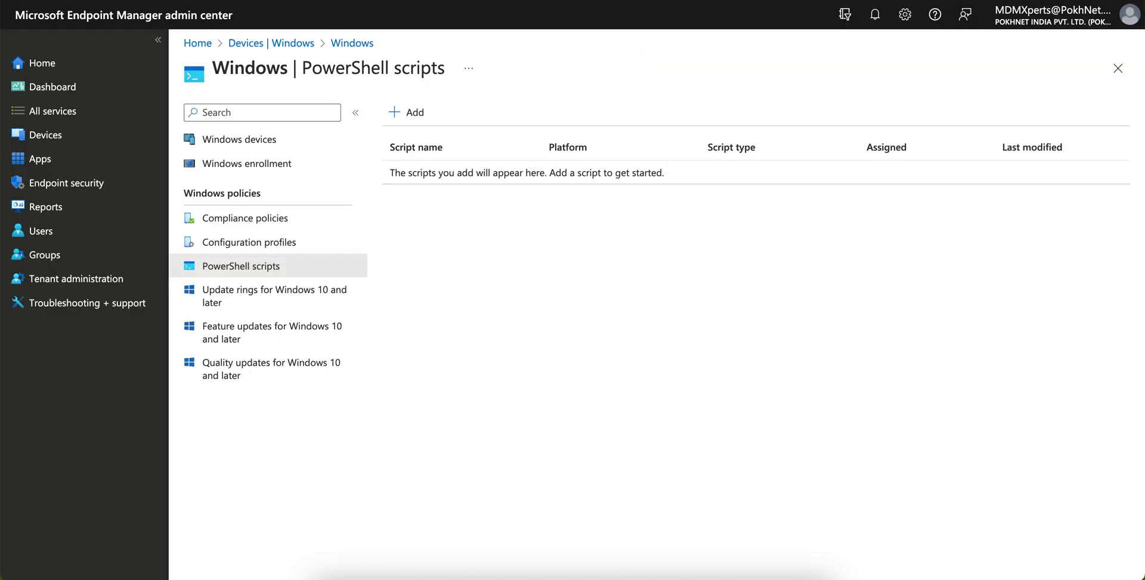
{"action": "mouse_move", "coordinate": [678, 72]}
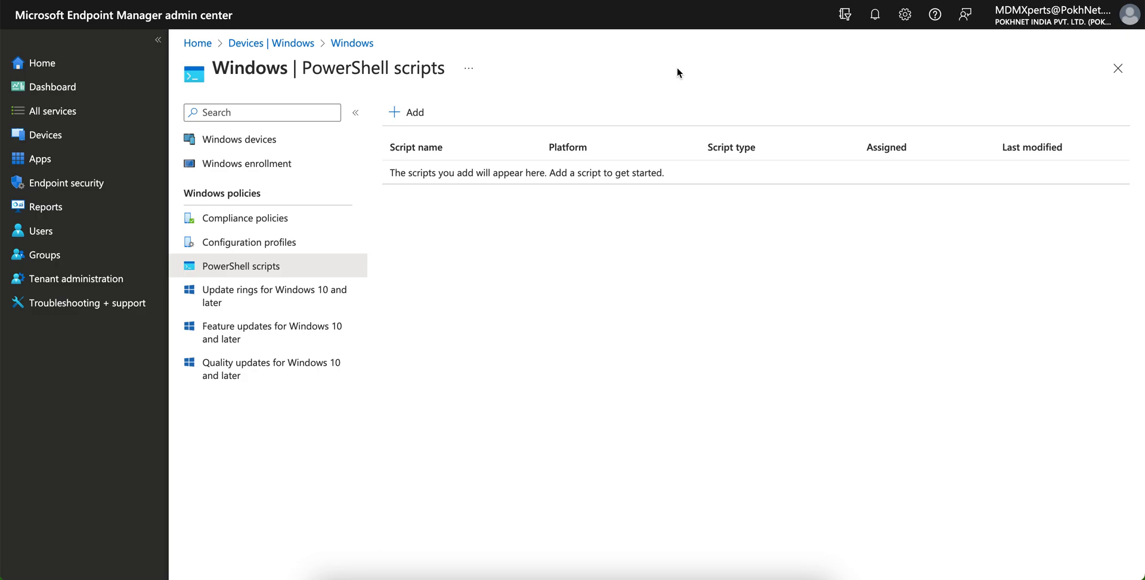
Return to Devices and open the empty Scripts page under Policy
{"action": "left_click", "coordinate": [45, 134]}
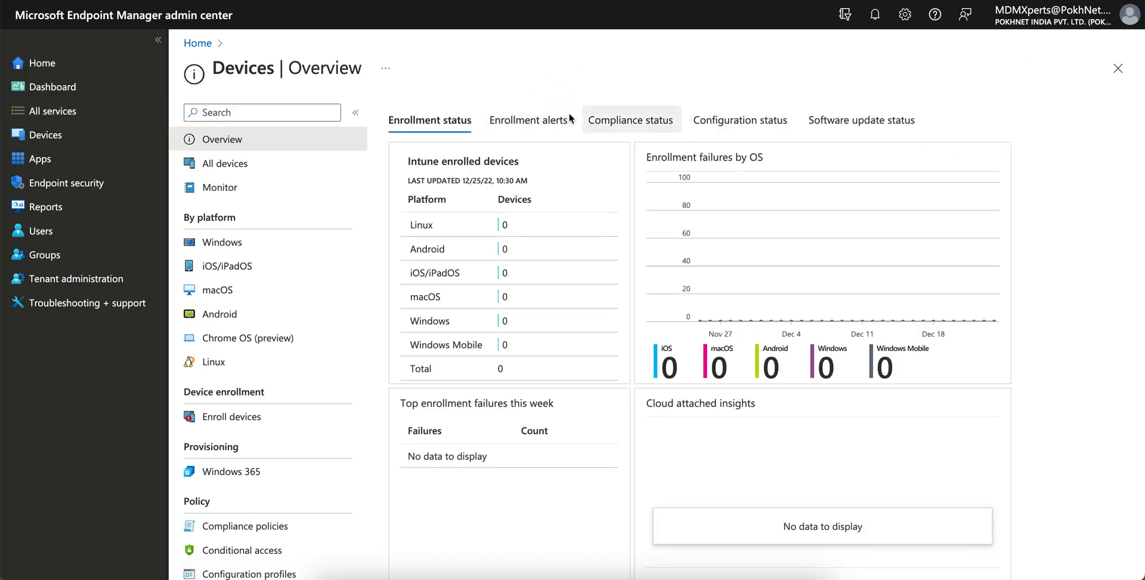
{"action": "mouse_move", "coordinate": [553, 82]}
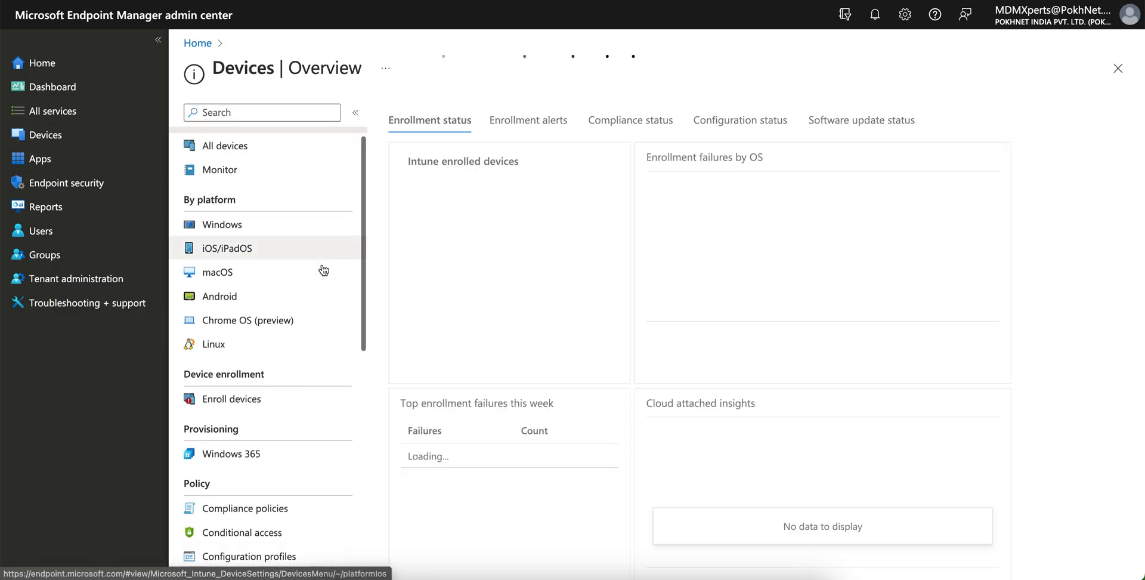
{"action": "left_click", "coordinate": [215, 363]}
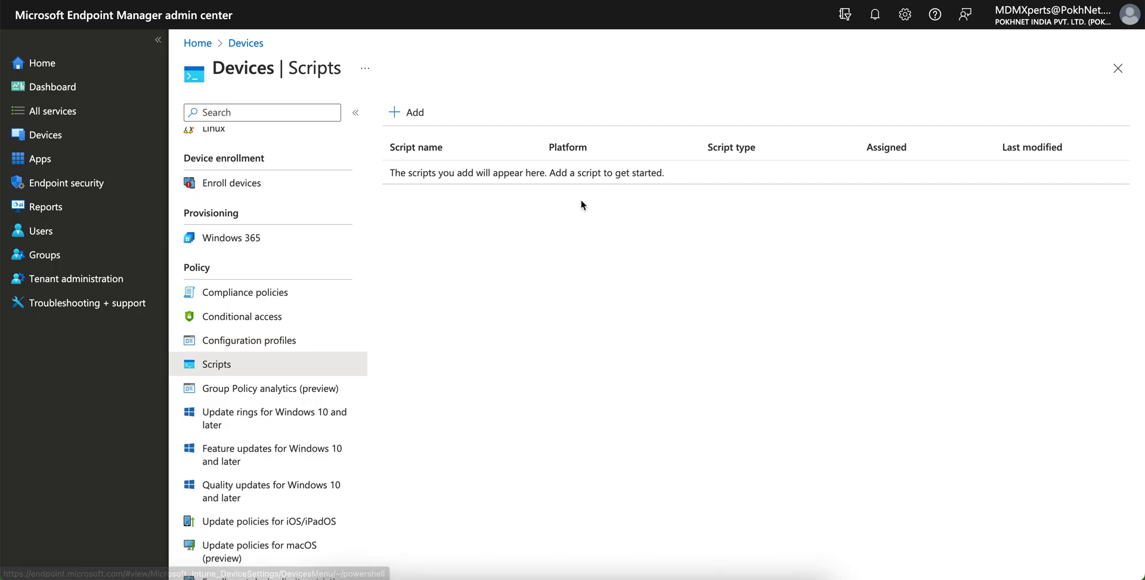
Add a new script for the Windows 10 and later platform
{"action": "left_click", "coordinate": [406, 112]}
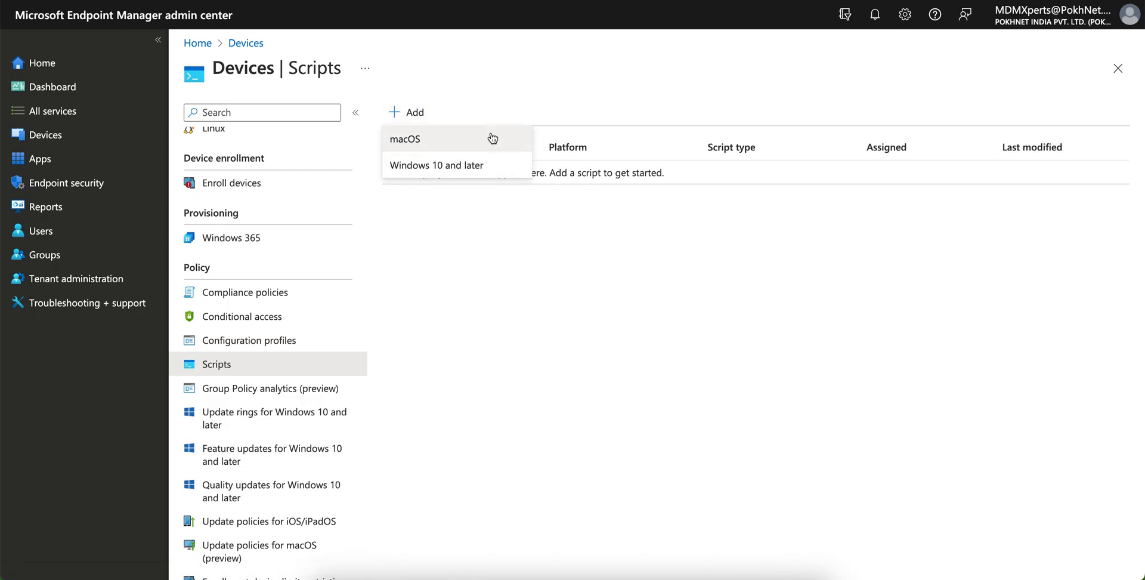
{"action": "mouse_move", "coordinate": [495, 165]}
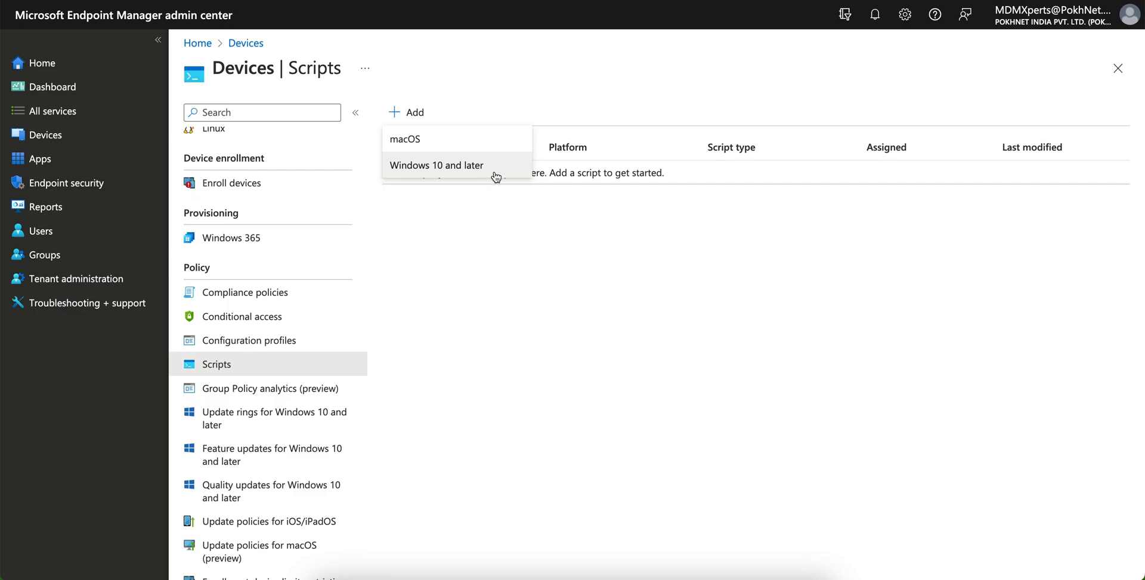
{"action": "left_click", "coordinate": [436, 165]}
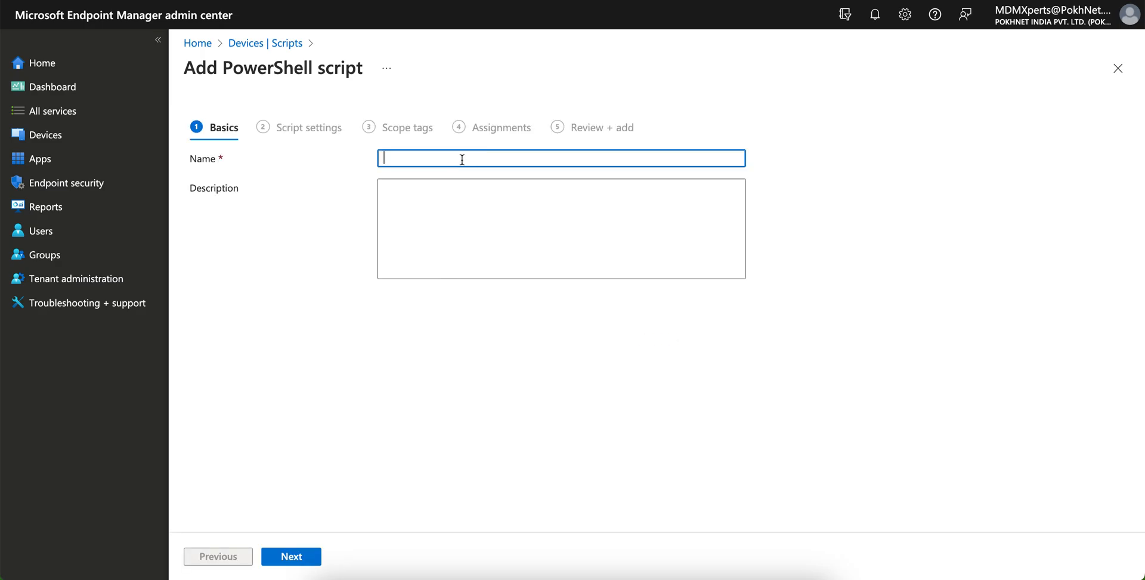
Enter 'Powershell Script' as the script name on the Basics tab
{"action": "type", "text": "Powe"}
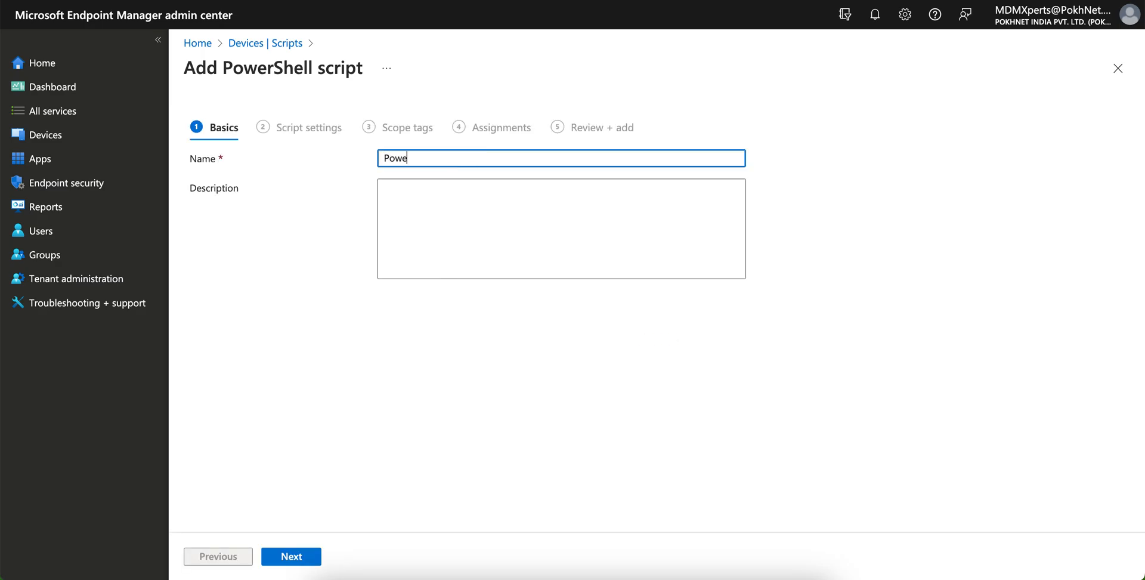
{"action": "type", "text": "rshell Script"}
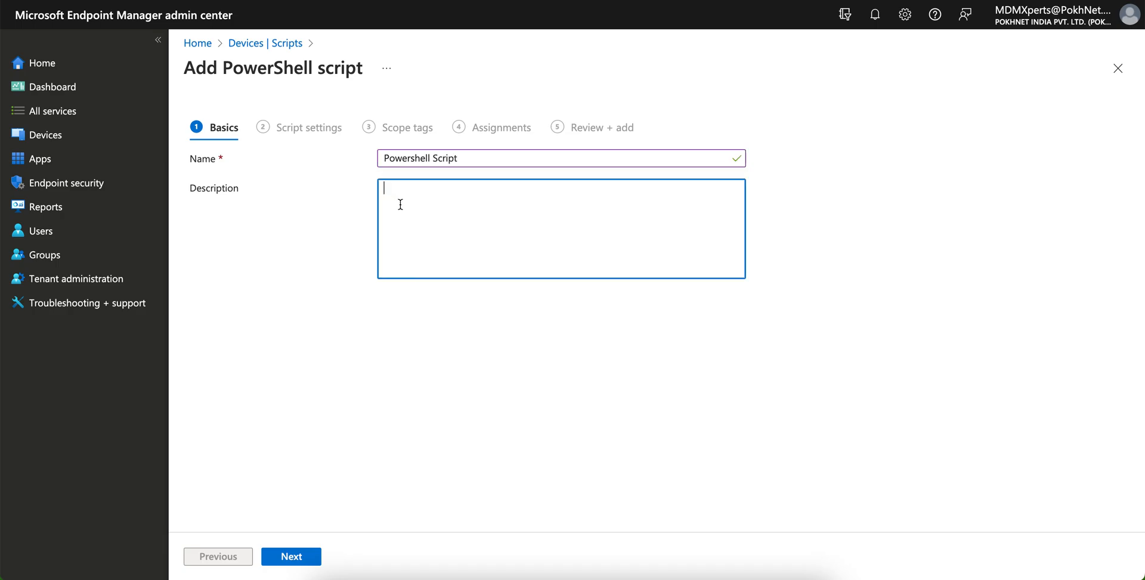
Upload Connecto365.ps1 from the Desktop as the script file
{"action": "left_click", "coordinate": [290, 556]}
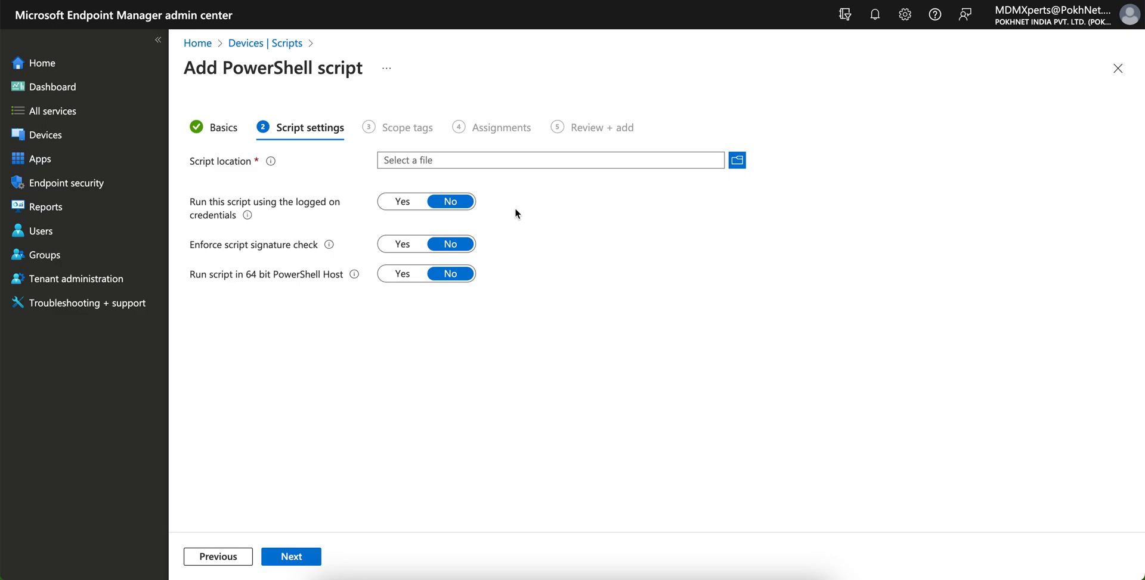
{"action": "mouse_move", "coordinate": [390, 182]}
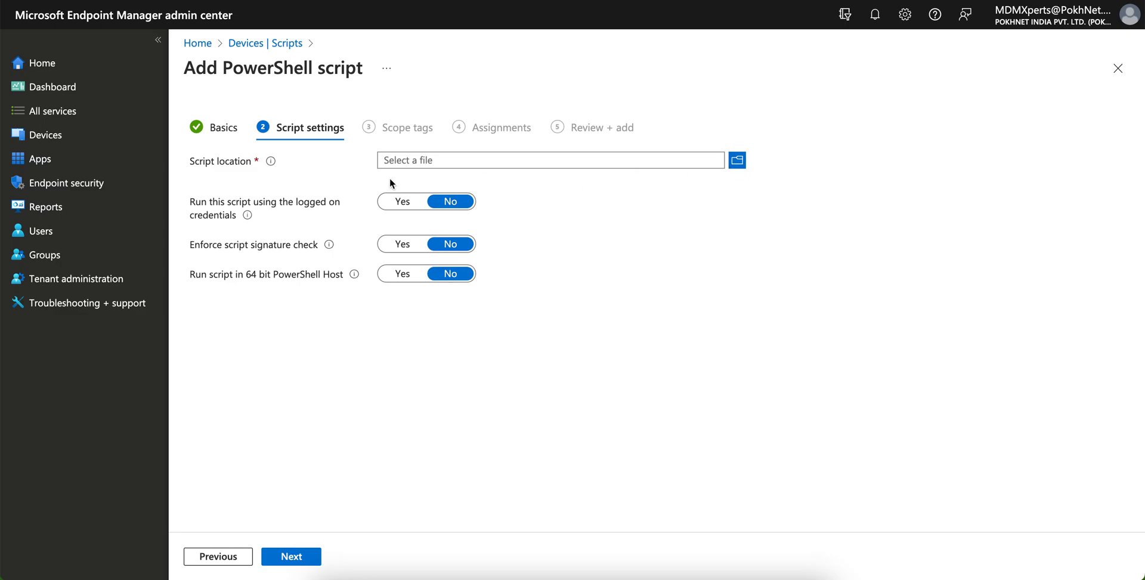
{"action": "mouse_move", "coordinate": [270, 162]}
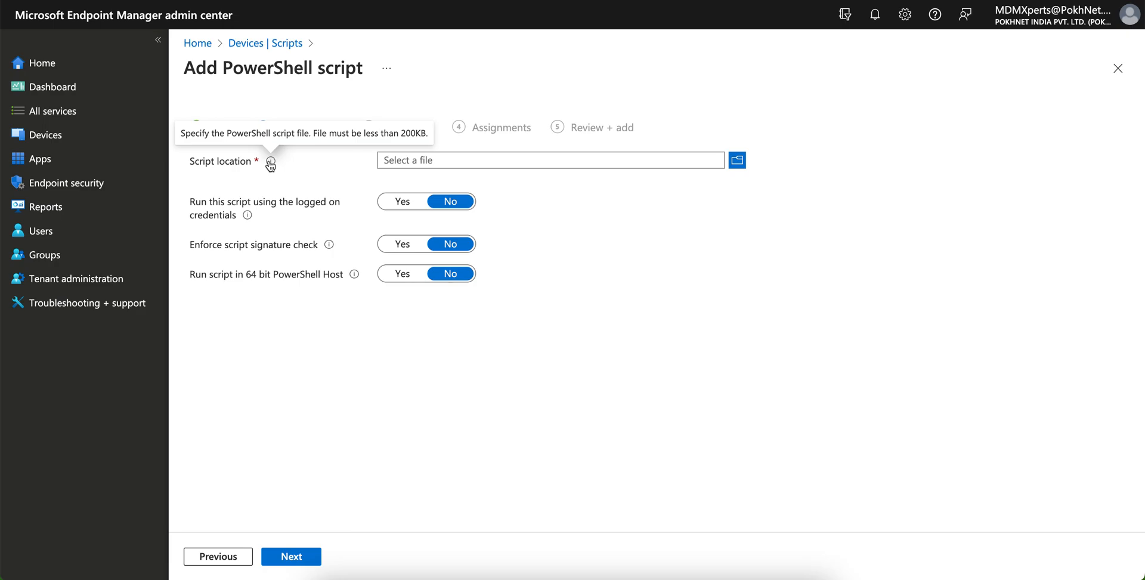
{"action": "left_click", "coordinate": [736, 160]}
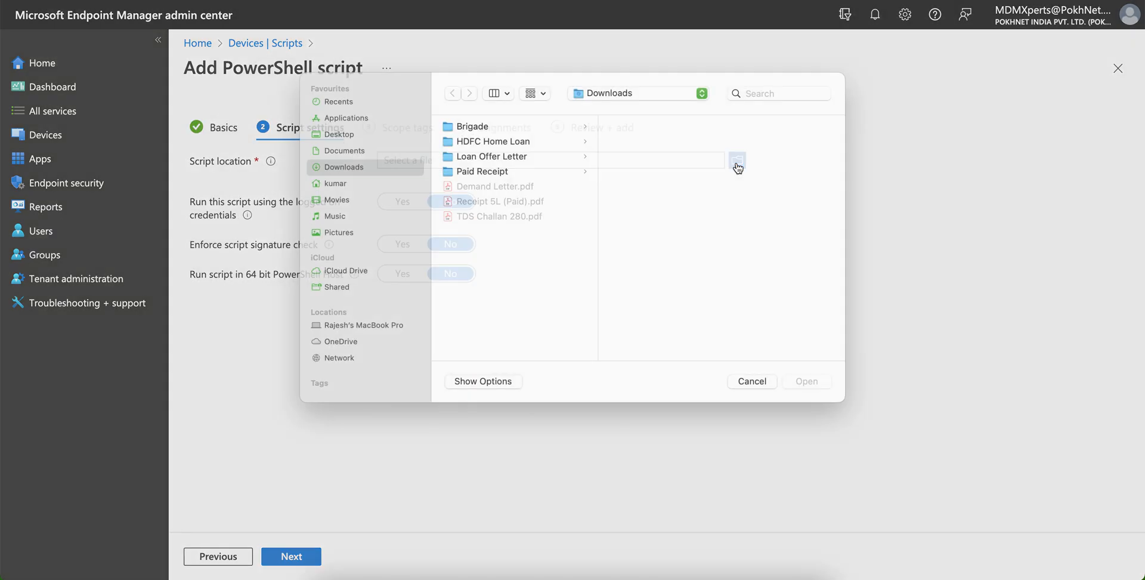
{"action": "left_click", "coordinate": [337, 149]}
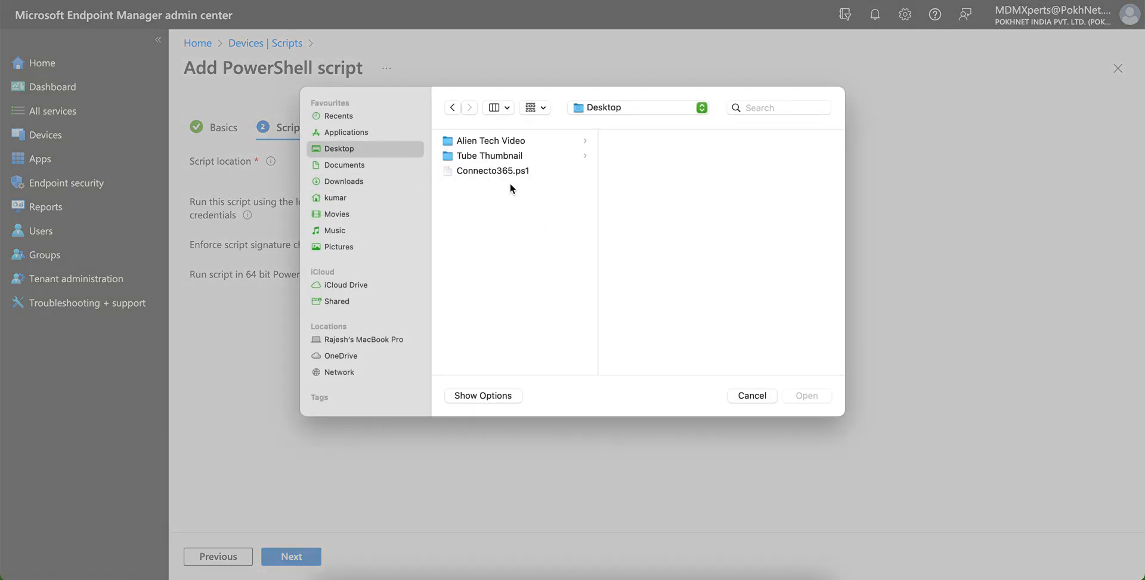
{"action": "left_click", "coordinate": [494, 170]}
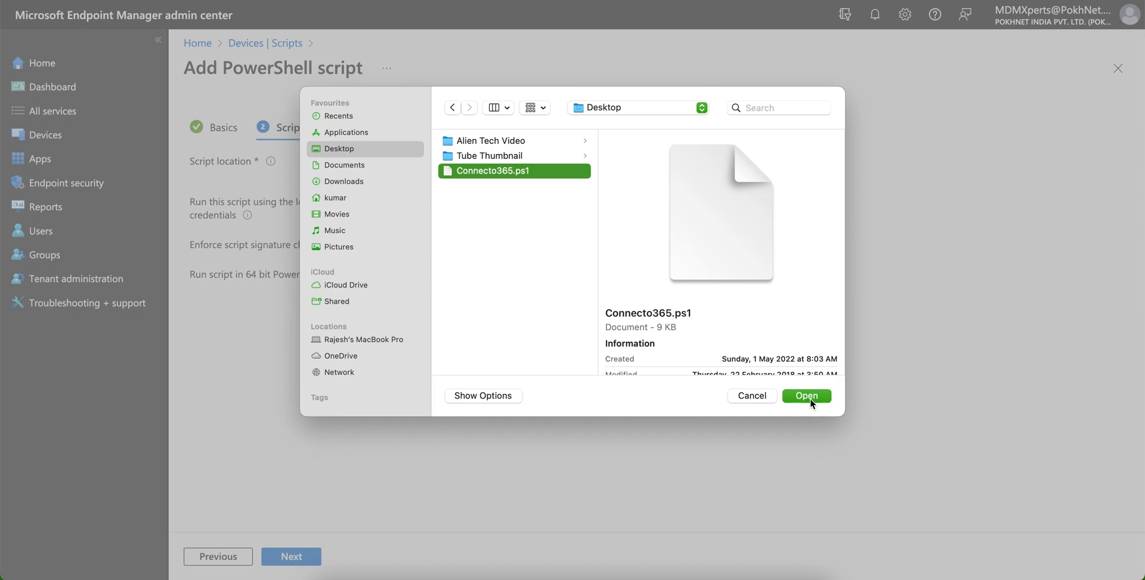
{"action": "left_click", "coordinate": [807, 395]}
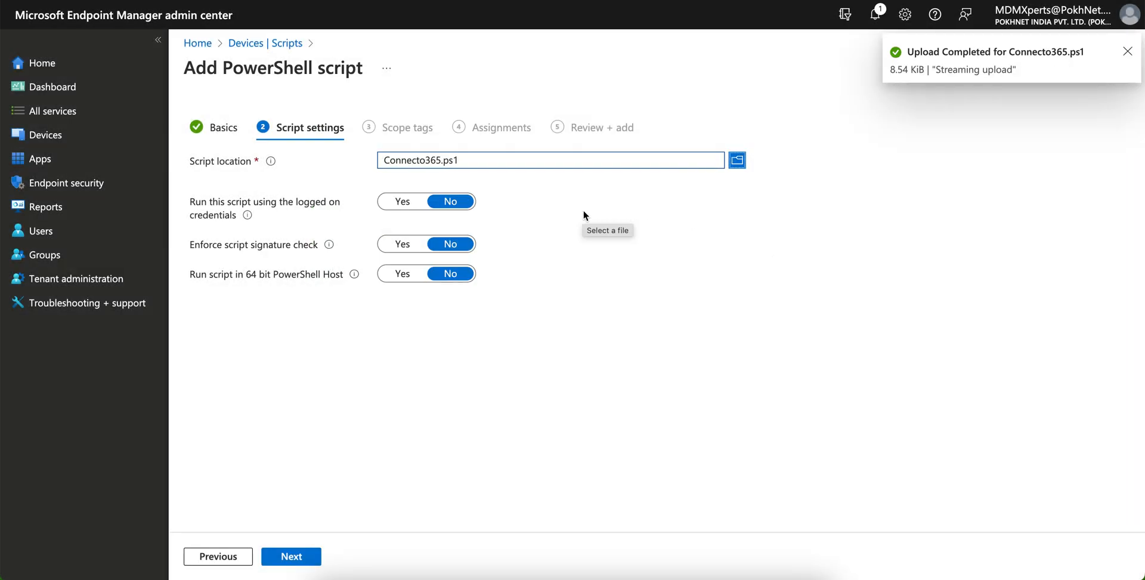
{"action": "mouse_move", "coordinate": [278, 212]}
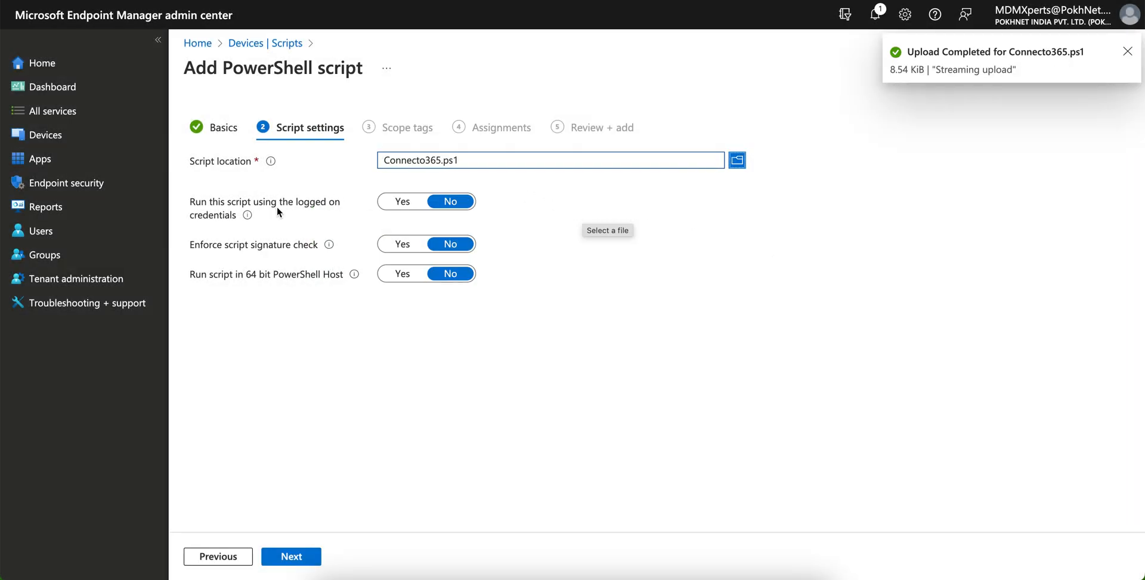
{"action": "mouse_move", "coordinate": [247, 214]}
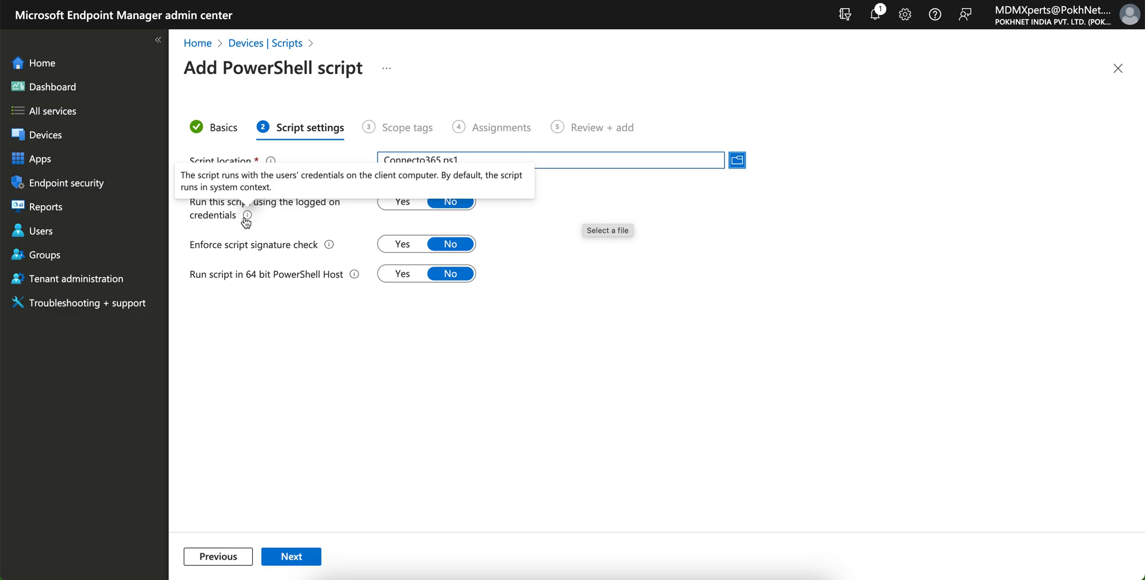
{"action": "mouse_move", "coordinate": [523, 227]}
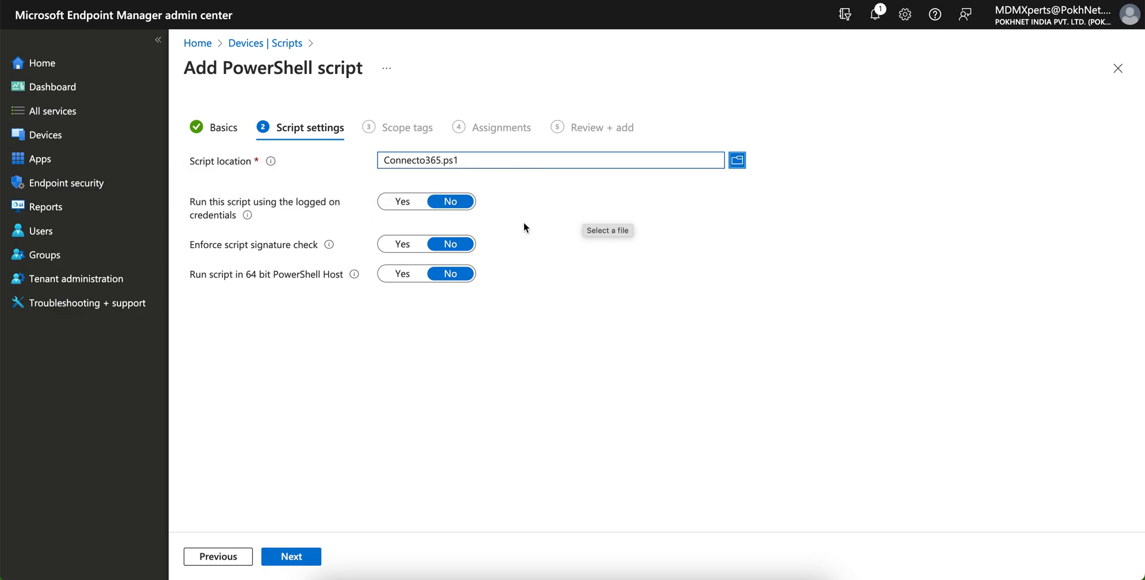
{"action": "mouse_move", "coordinate": [330, 221]}
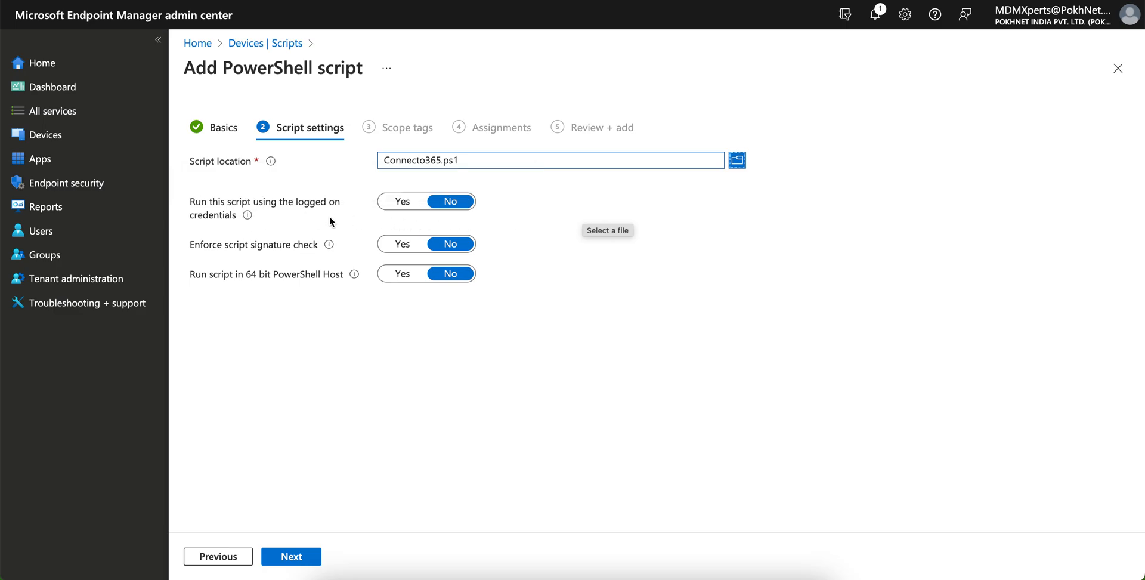
Set logged-on credentials and signature check to Yes, advancing to Scope tags
{"action": "left_click", "coordinate": [401, 201]}
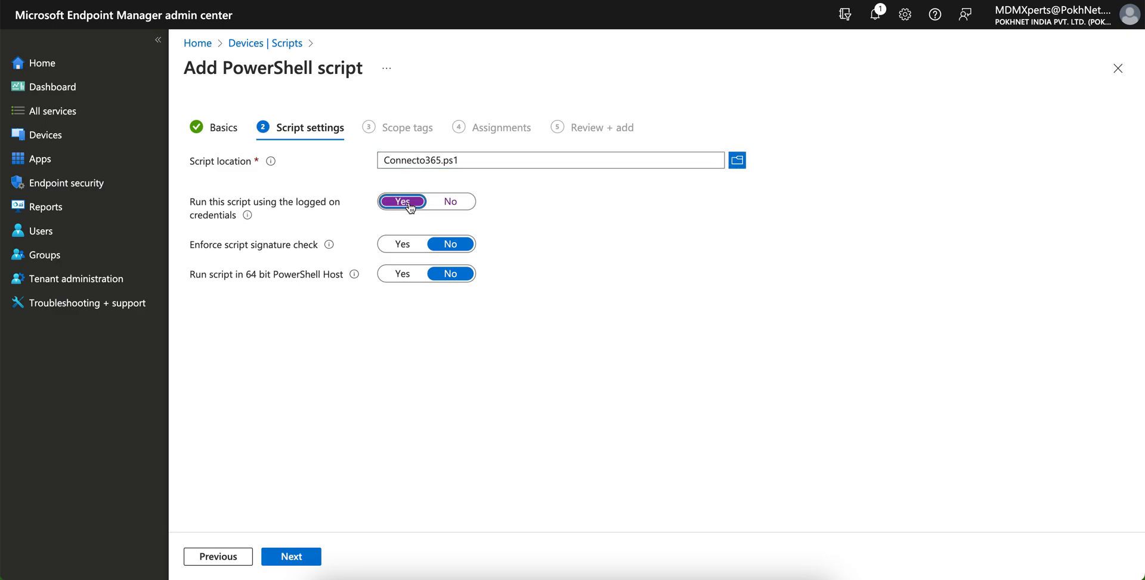
{"action": "mouse_move", "coordinate": [334, 255]}
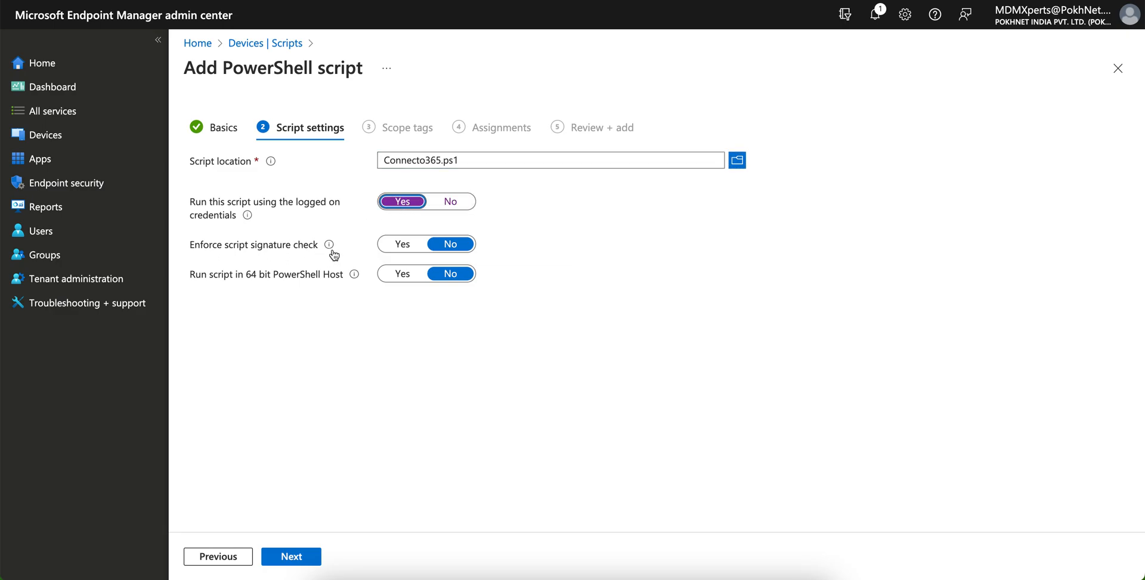
{"action": "mouse_move", "coordinate": [328, 245]}
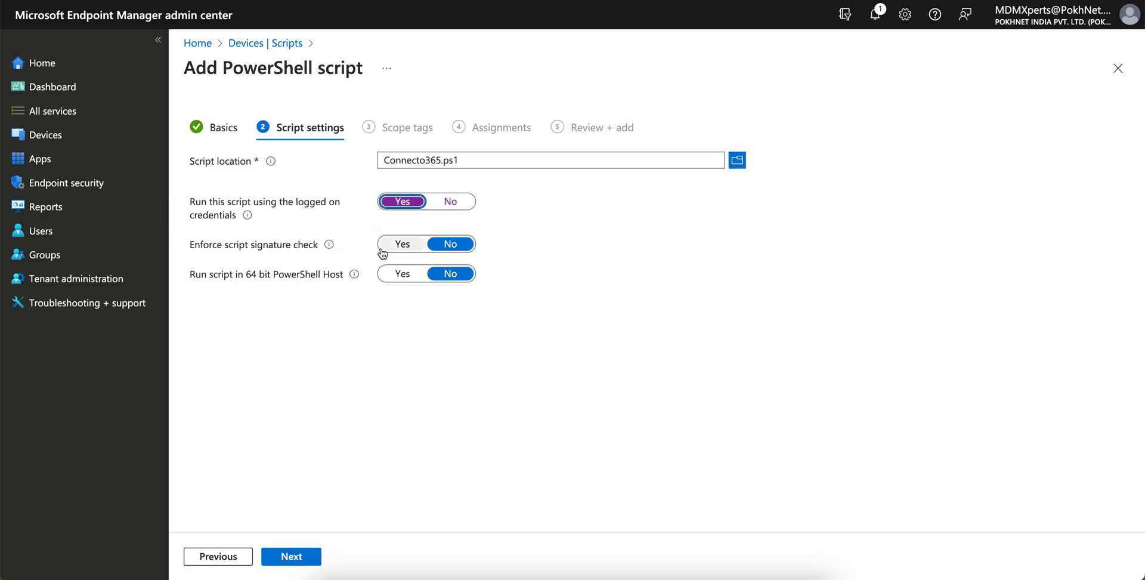
{"action": "mouse_move", "coordinate": [328, 244]}
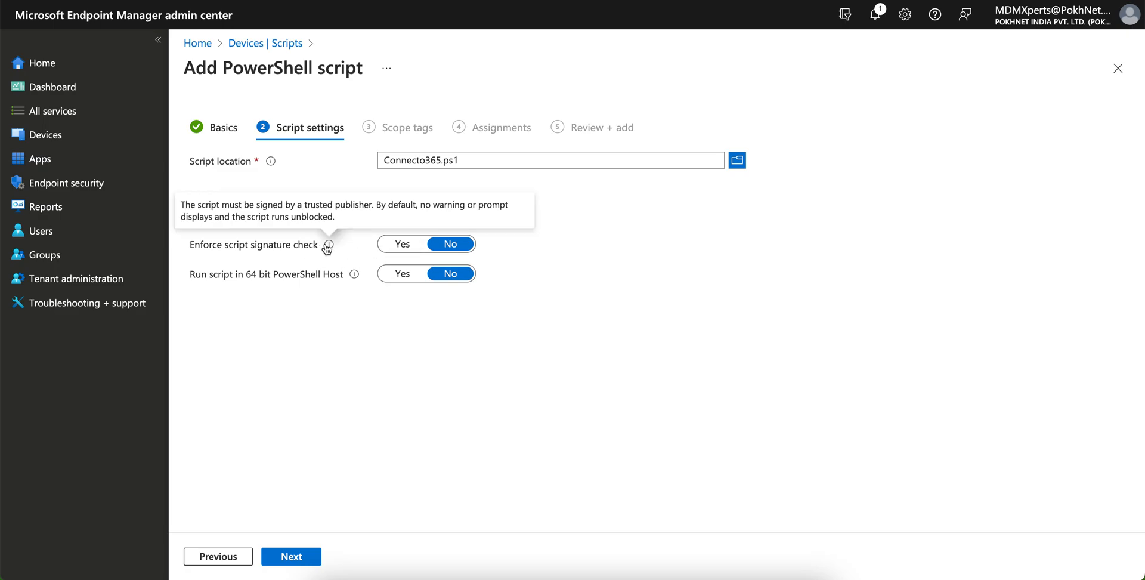
{"action": "left_click", "coordinate": [402, 243]}
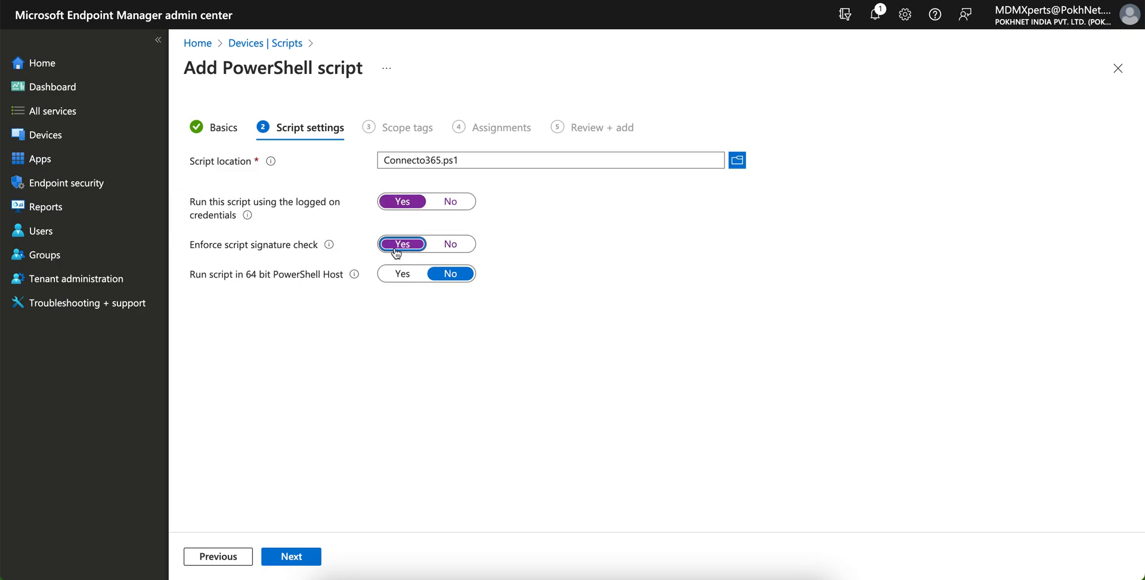
{"action": "mouse_move", "coordinate": [266, 284]}
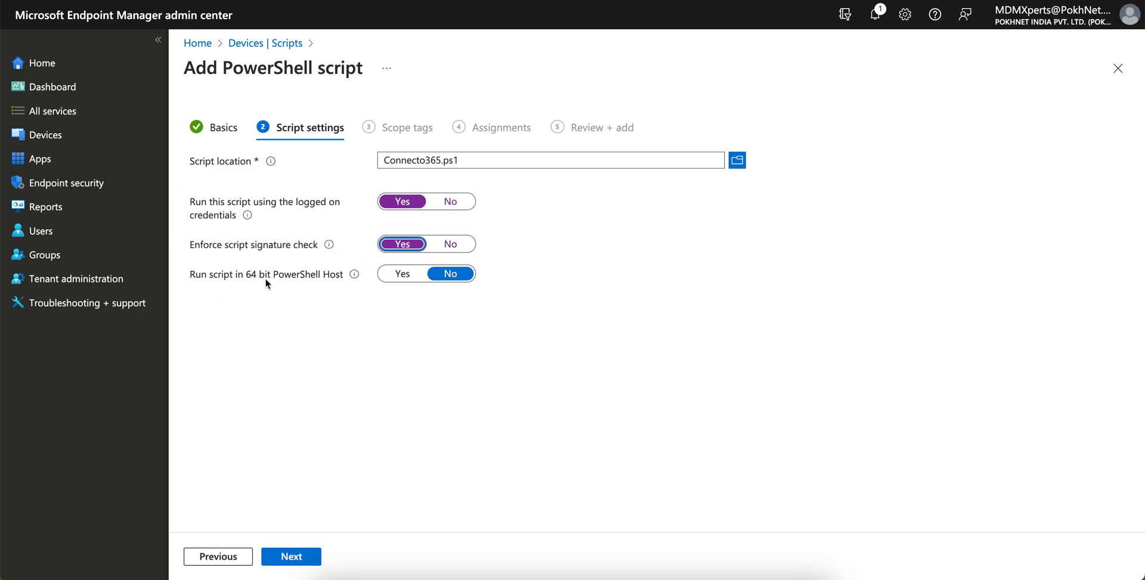
{"action": "mouse_move", "coordinate": [355, 275]}
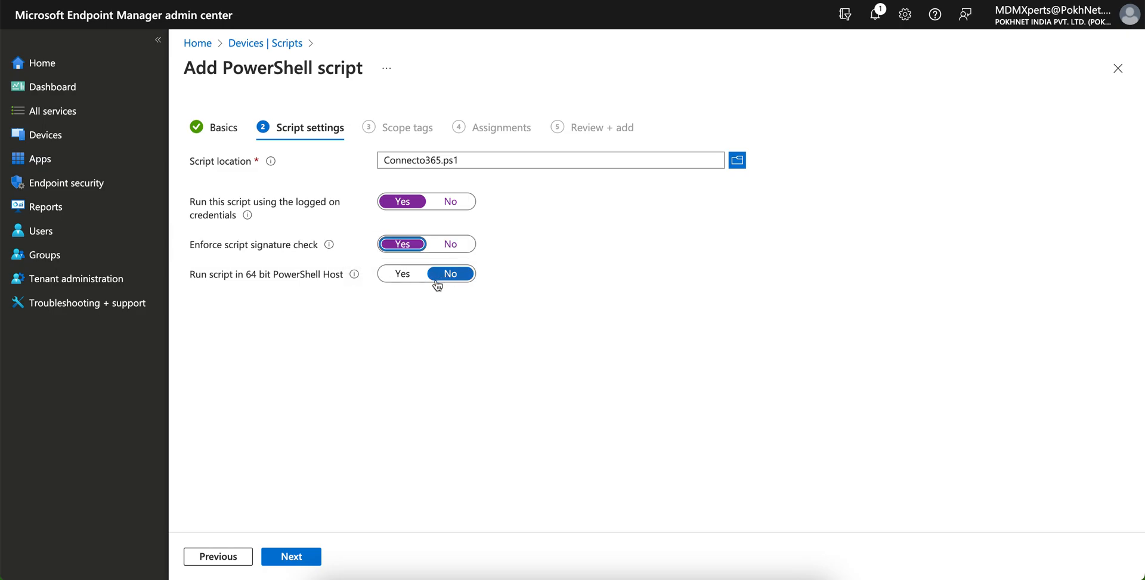
{"action": "mouse_move", "coordinate": [290, 555]}
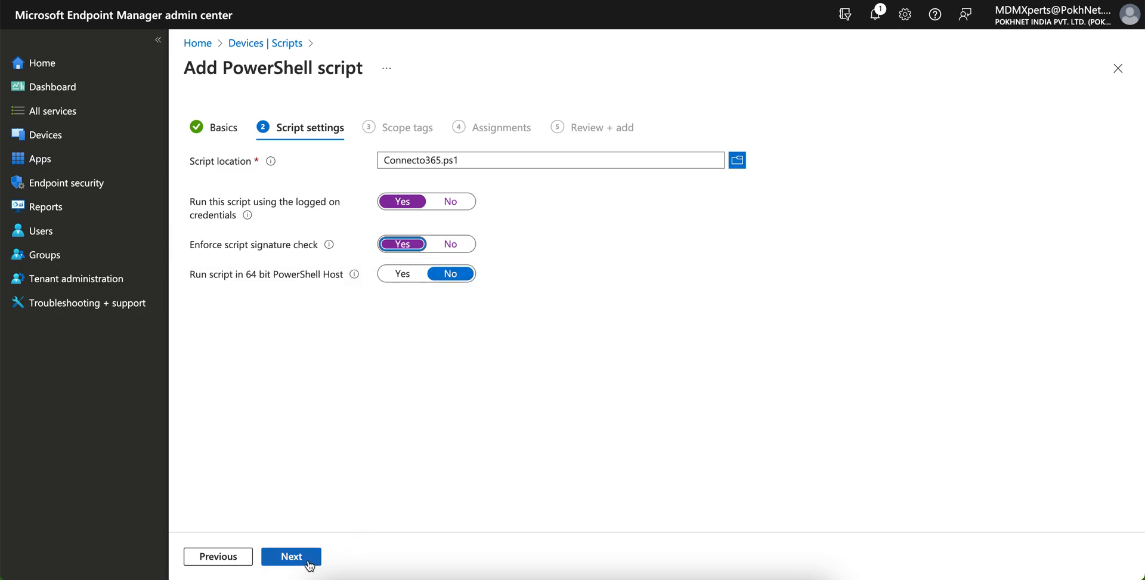
{"action": "left_click", "coordinate": [290, 556]}
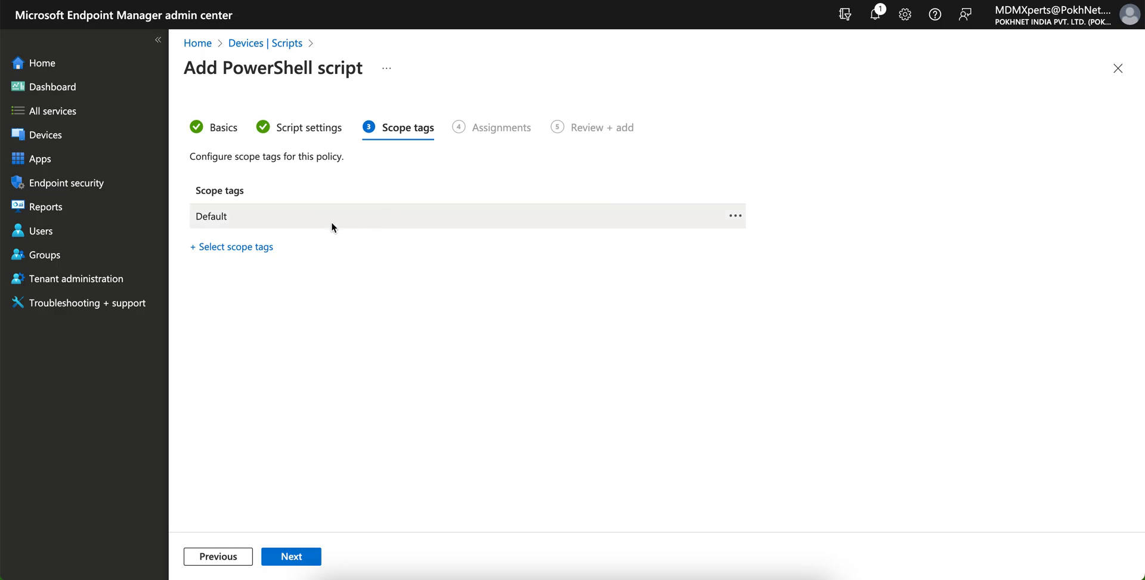
Keep the Default scope tag and include all users in the assignment
{"action": "left_click", "coordinate": [290, 556]}
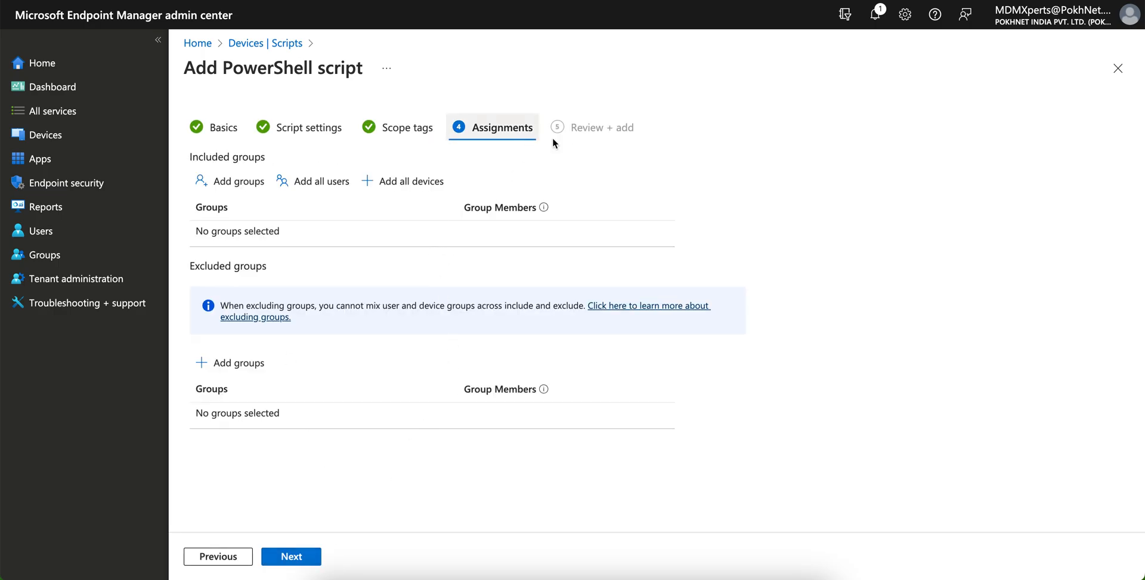
{"action": "mouse_move", "coordinate": [400, 181]}
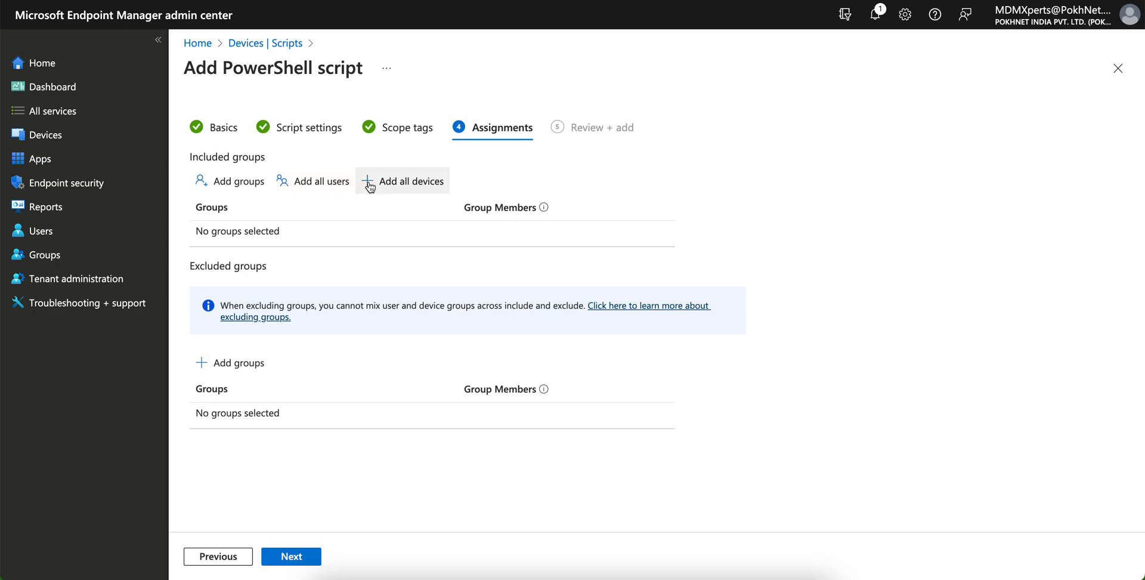
{"action": "mouse_move", "coordinate": [312, 180]}
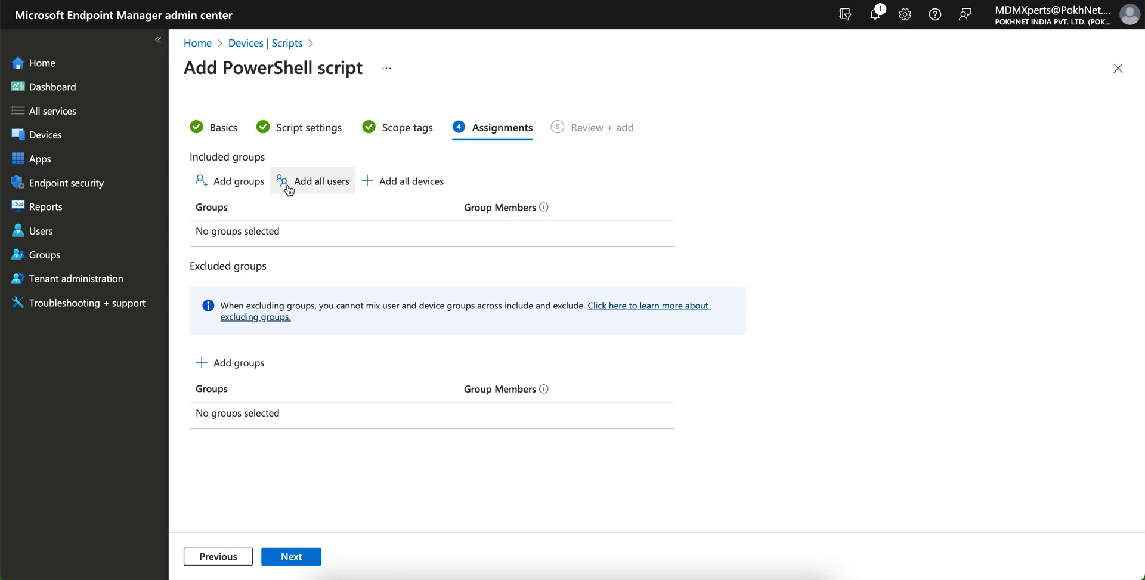
{"action": "left_click", "coordinate": [319, 182]}
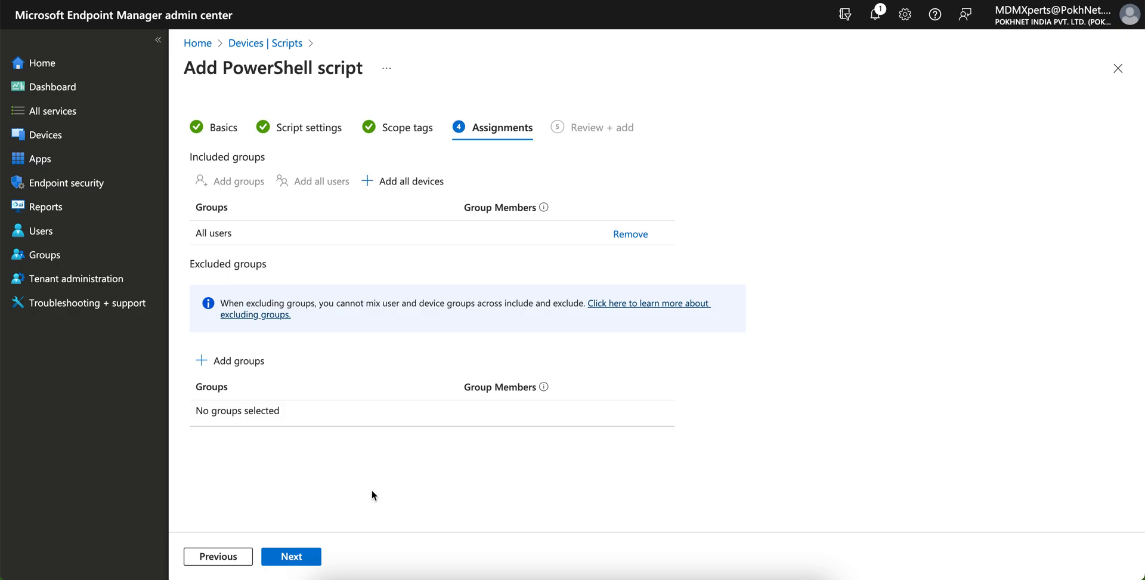
{"action": "left_click", "coordinate": [290, 556]}
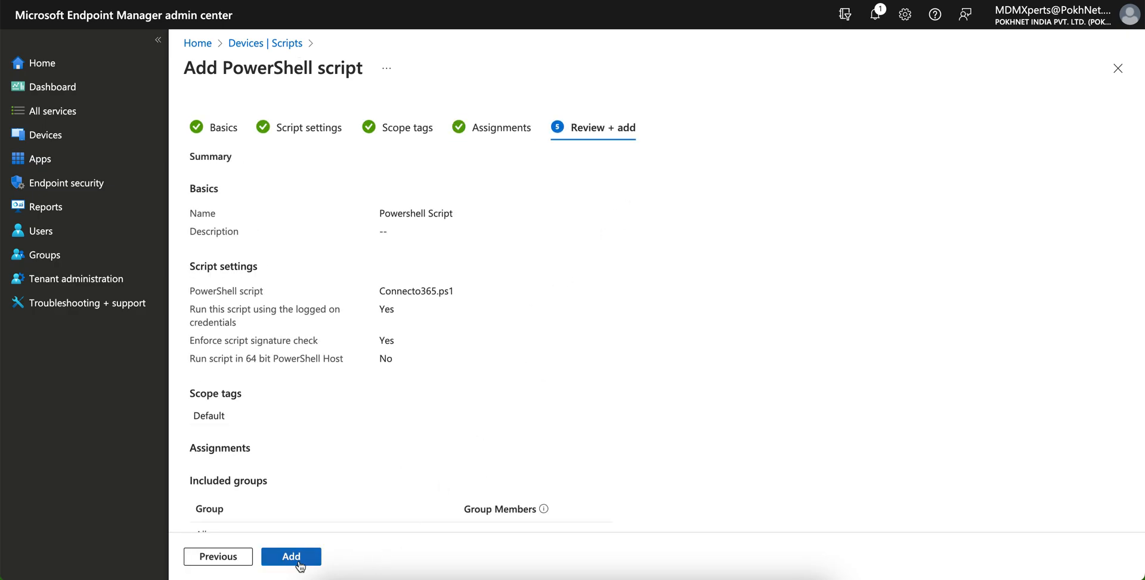
Add 'Powershell Script' and dismiss the assigned and created notifications
{"action": "left_click", "coordinate": [290, 556]}
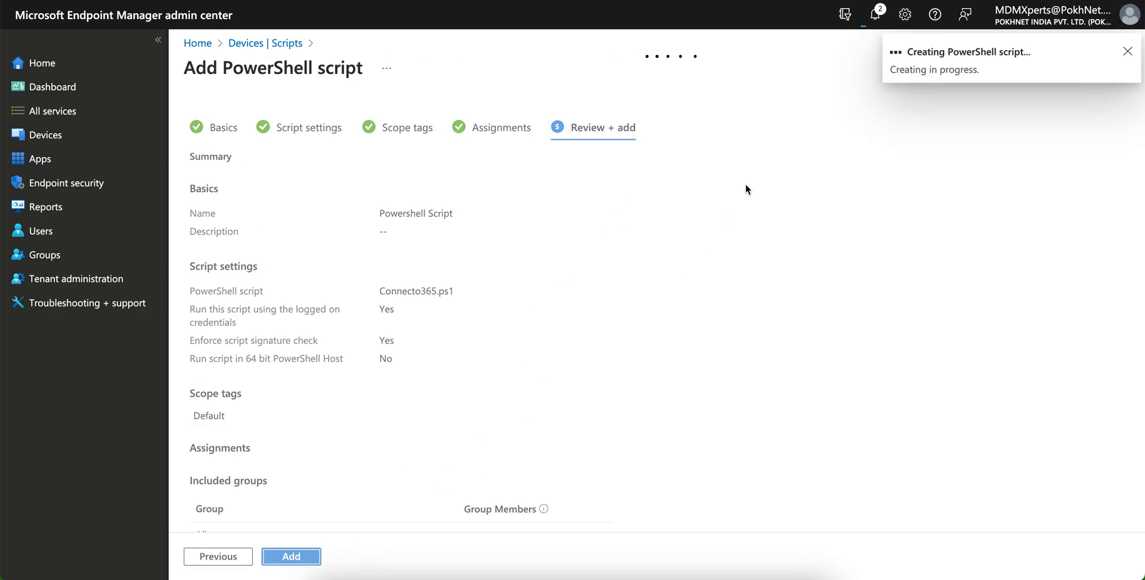
{"action": "left_click", "coordinate": [291, 556]}
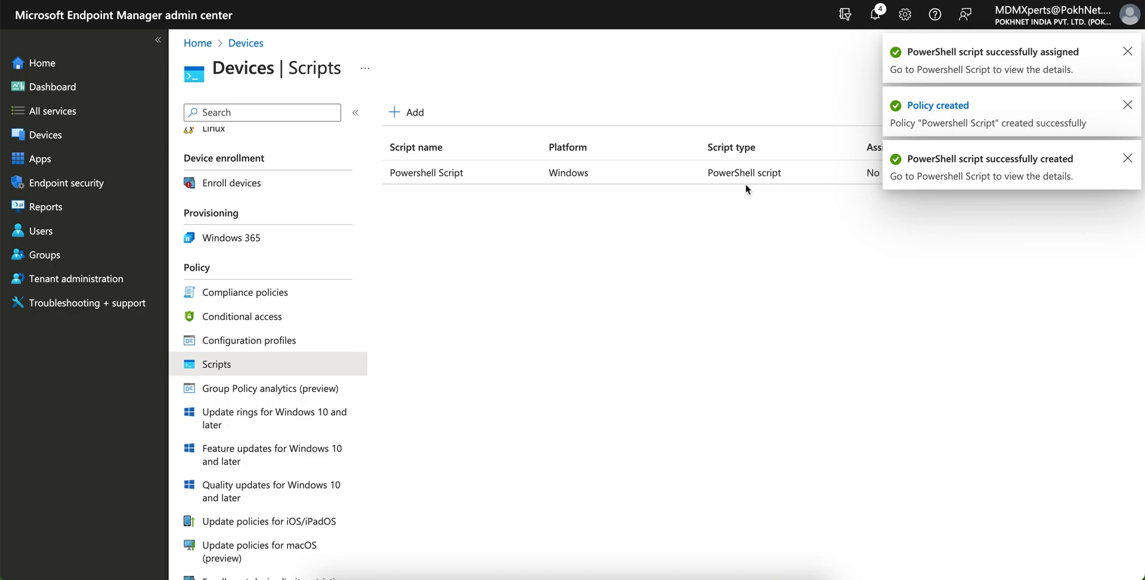
{"action": "left_click", "coordinate": [1128, 51]}
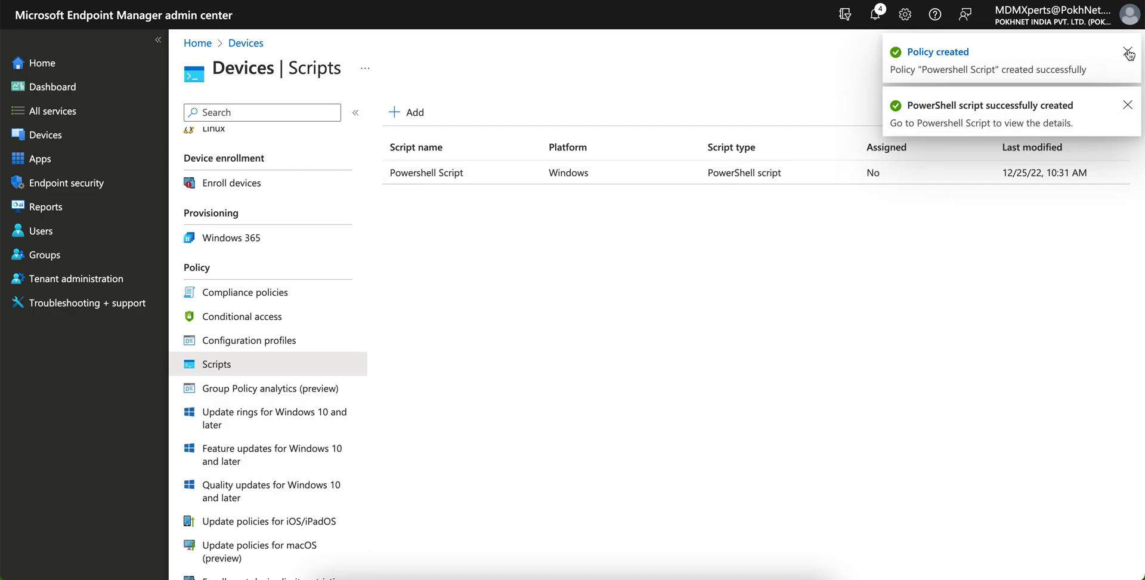
{"action": "left_click", "coordinate": [1128, 52]}
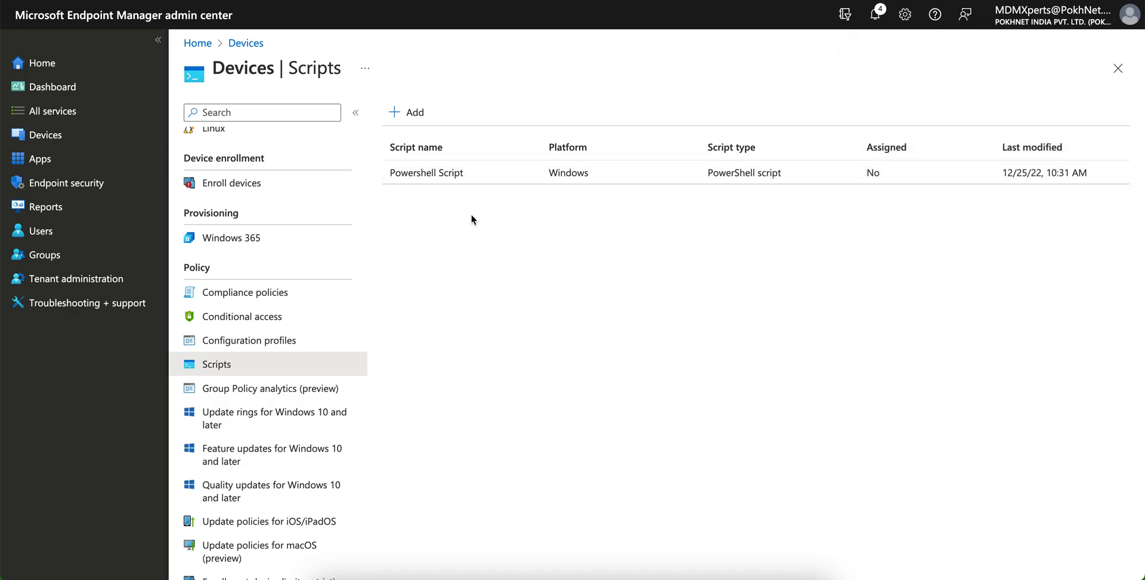
{"action": "mouse_move", "coordinate": [371, 287]}
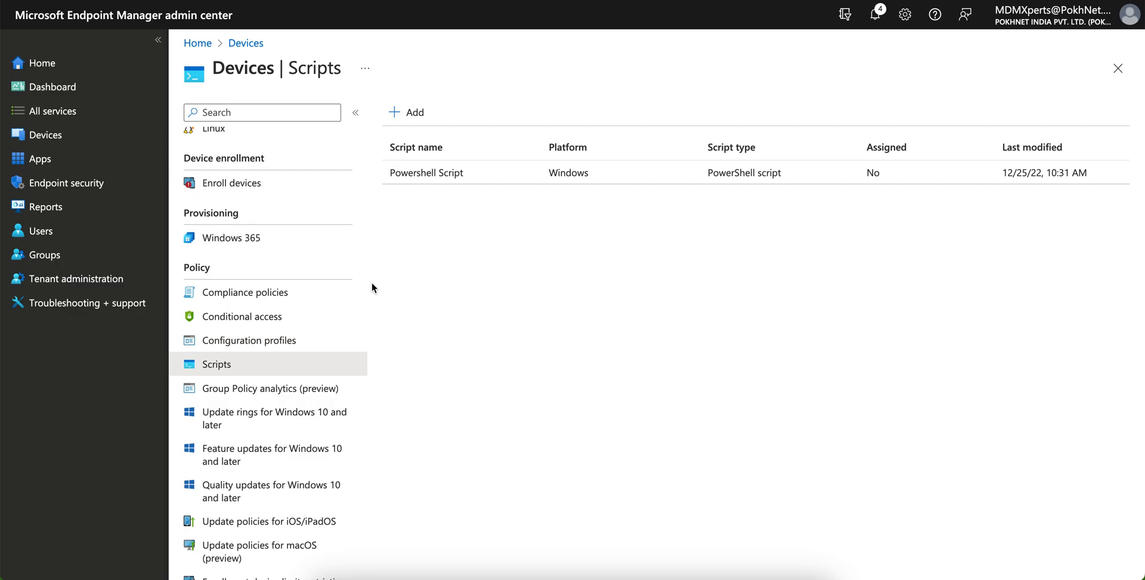
{"action": "scroll", "scroll_direction": "up", "scroll_amount": 3}
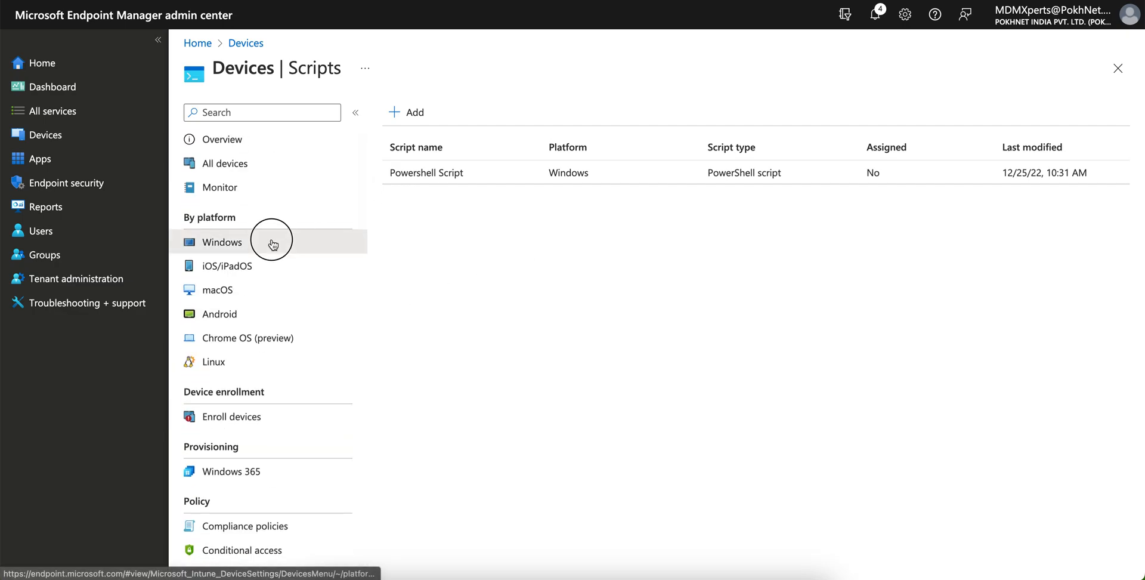
Open Windows PowerShell scripts via Windows under By platform
{"action": "left_click", "coordinate": [223, 241]}
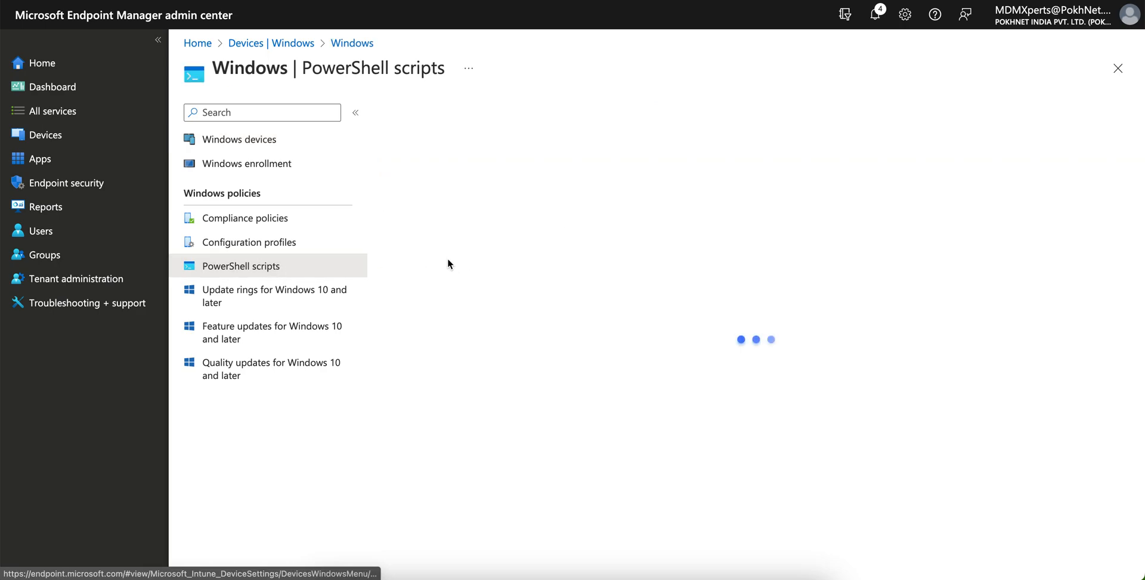
{"action": "mouse_move", "coordinate": [438, 225]}
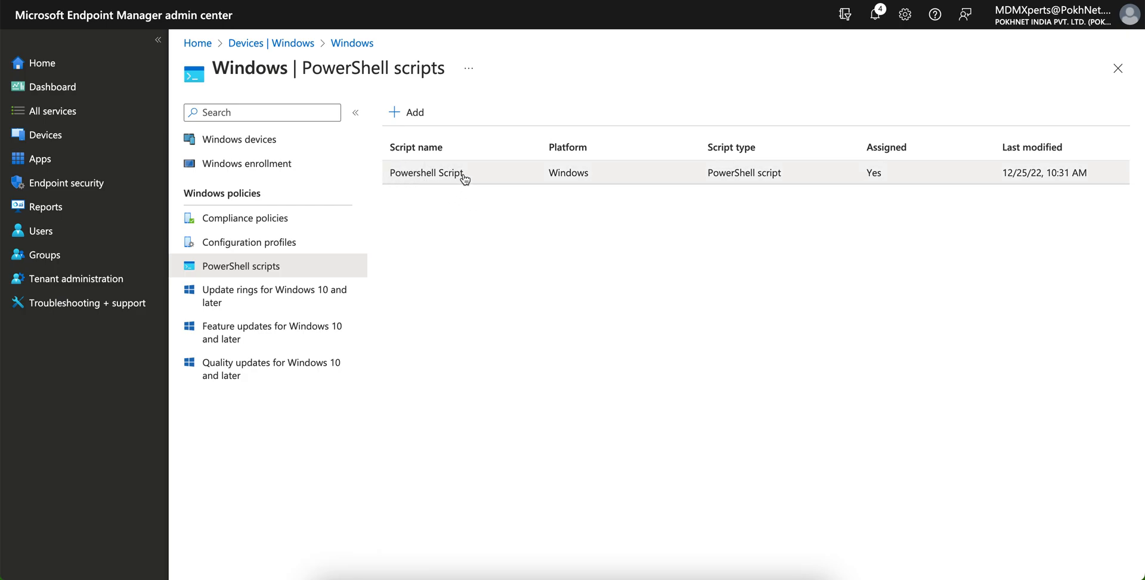
{"action": "mouse_move", "coordinate": [572, 240]}
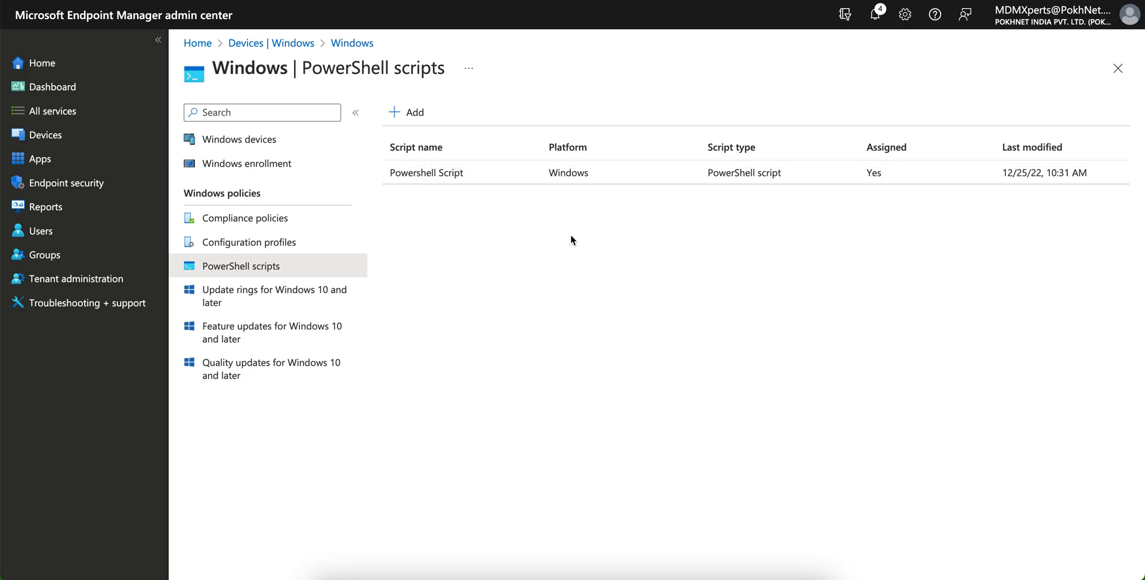